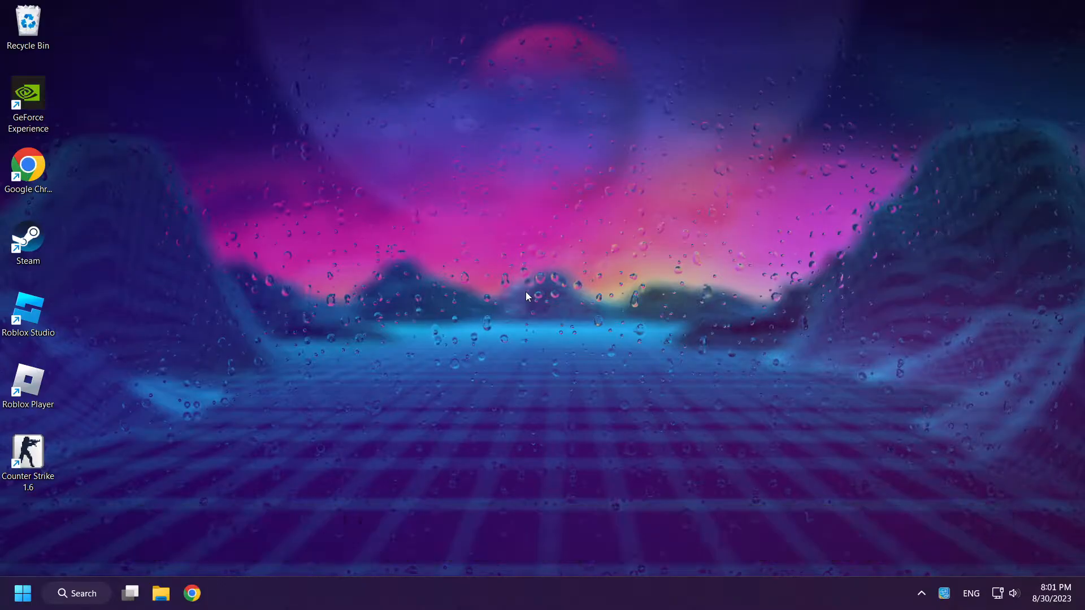
pyautogui.moveTo(421, 362)
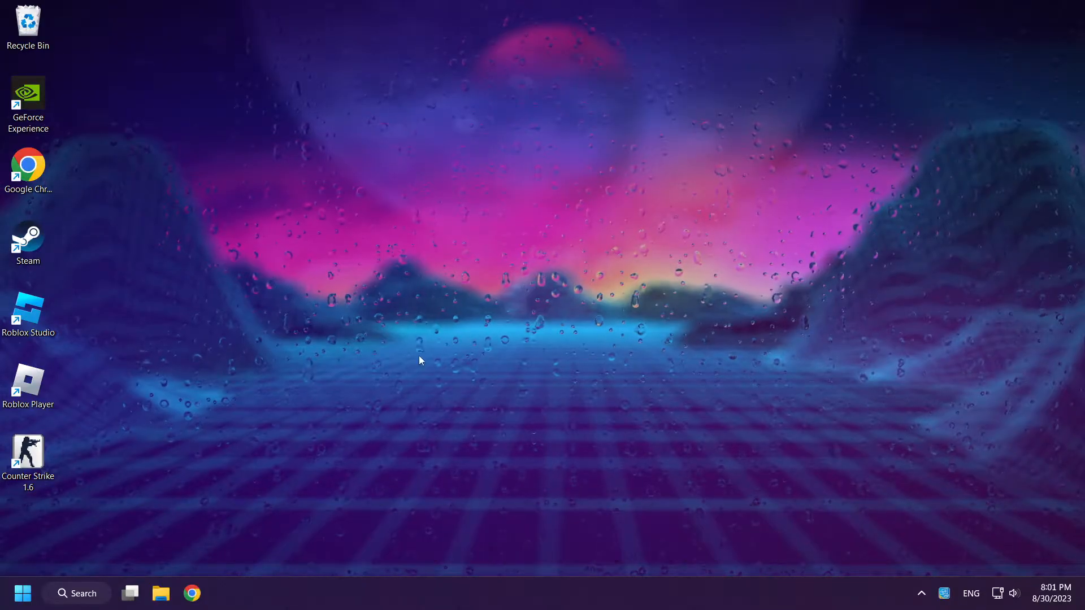
# Search Windows for 'device Manager' and launch Device Manager.
pyautogui.click(77, 593)
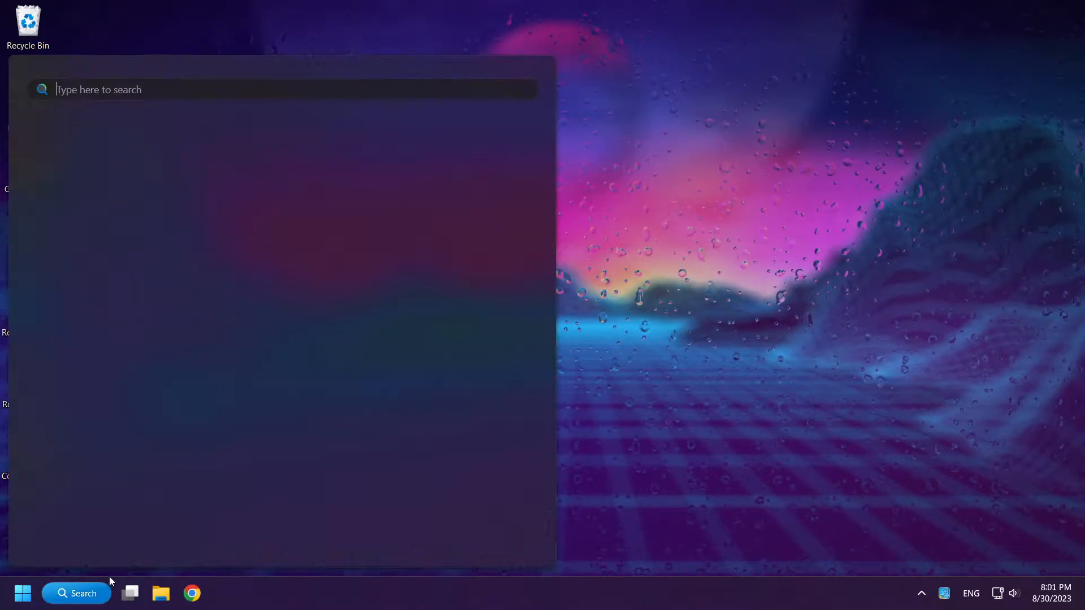
pyautogui.write('device Manager')
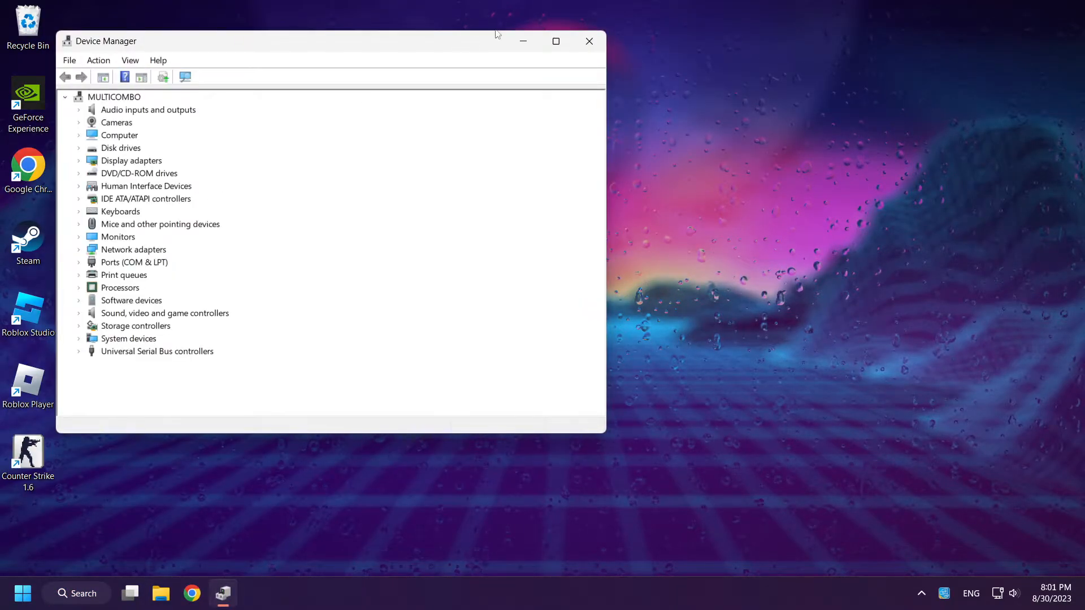
# Maximize Device Manager, expand Display adapters and bring up actions for NVIDIA GeForce GTX 1050 Ti.
pyautogui.click(556, 40)
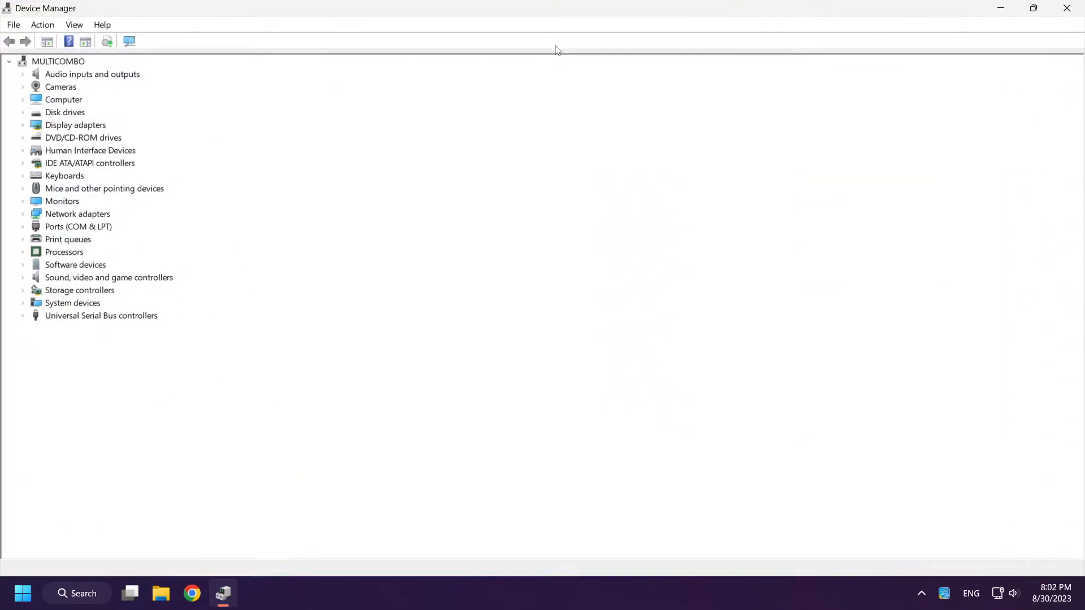
pyautogui.click(75, 124)
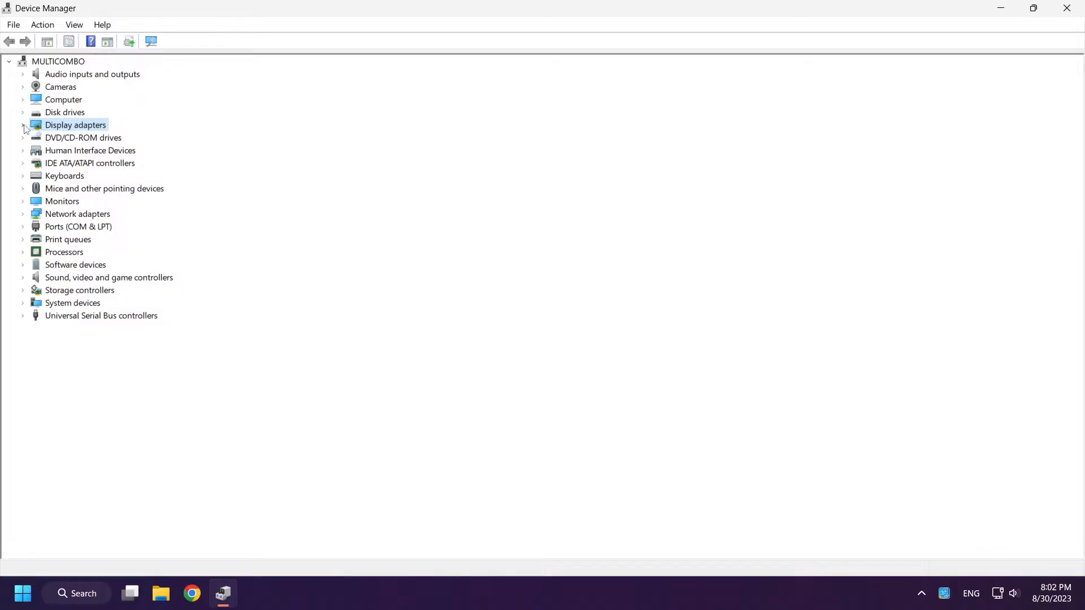
pyautogui.click(22, 124)
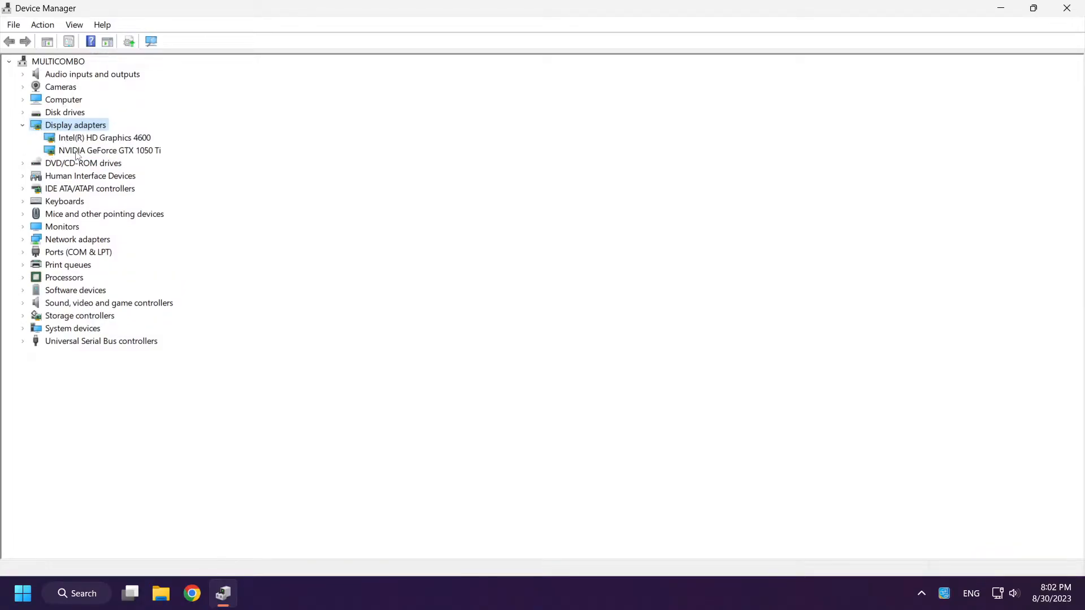
pyautogui.click(104, 150)
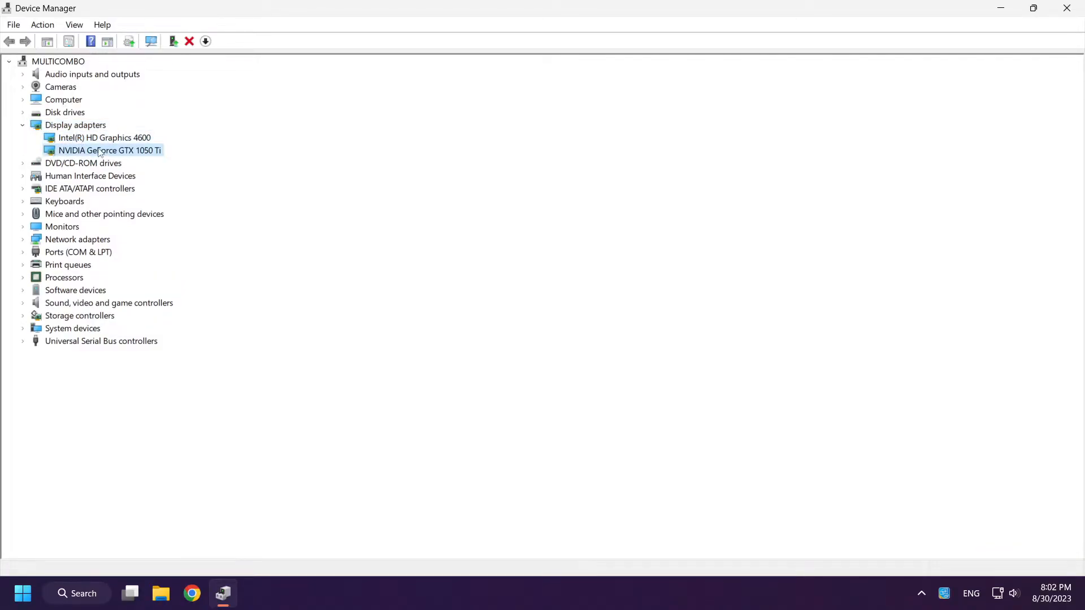
pyautogui.rightClick(101, 150)
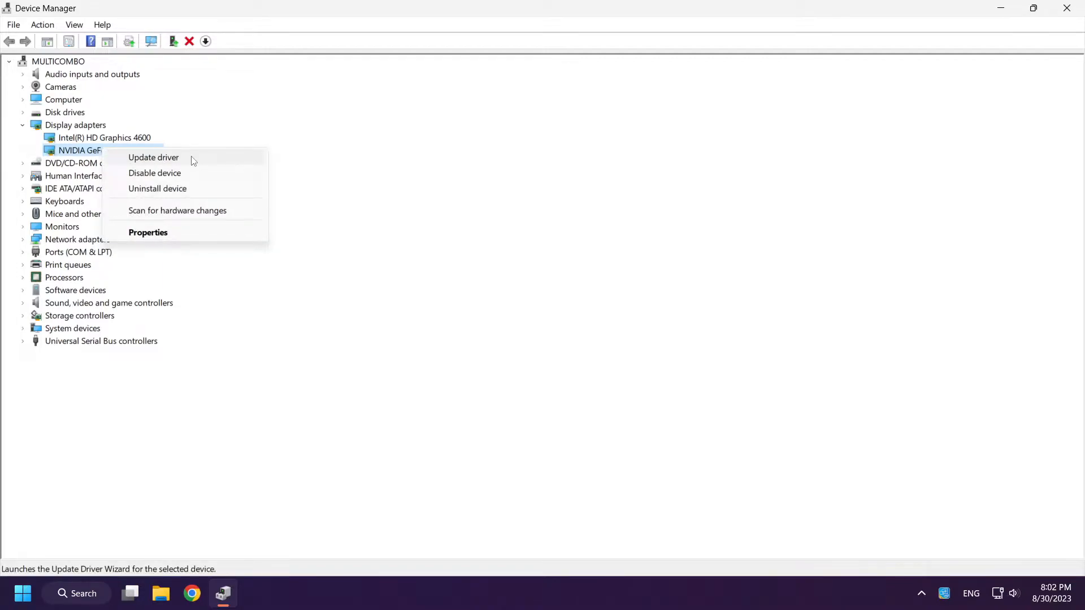
# Run an automatic driver search for the GTX 1050 Ti, confirming the best driver is installed.
pyautogui.click(153, 157)
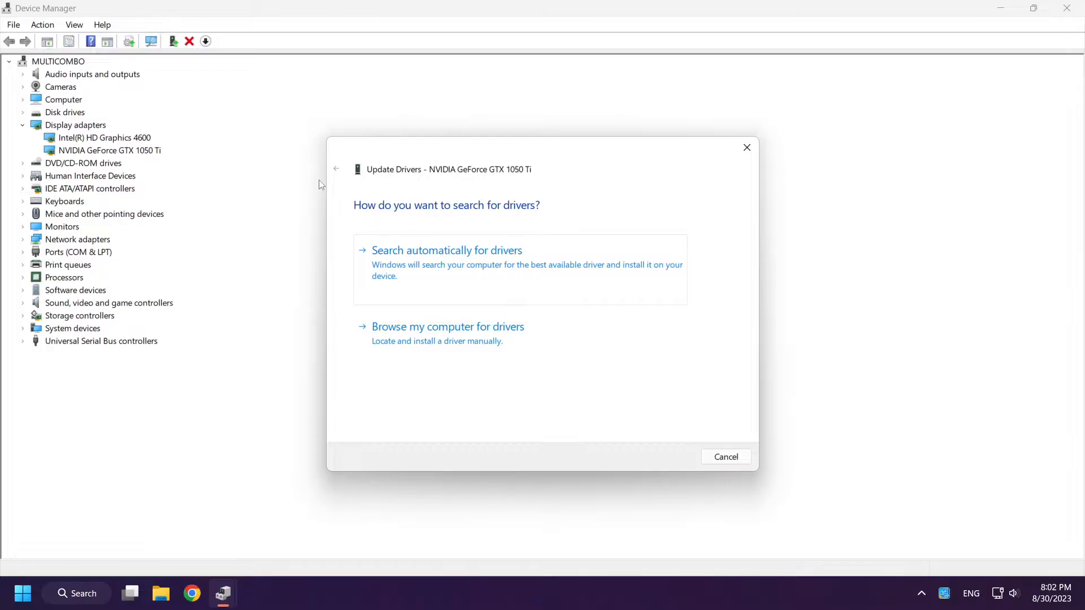
pyautogui.moveTo(484, 265)
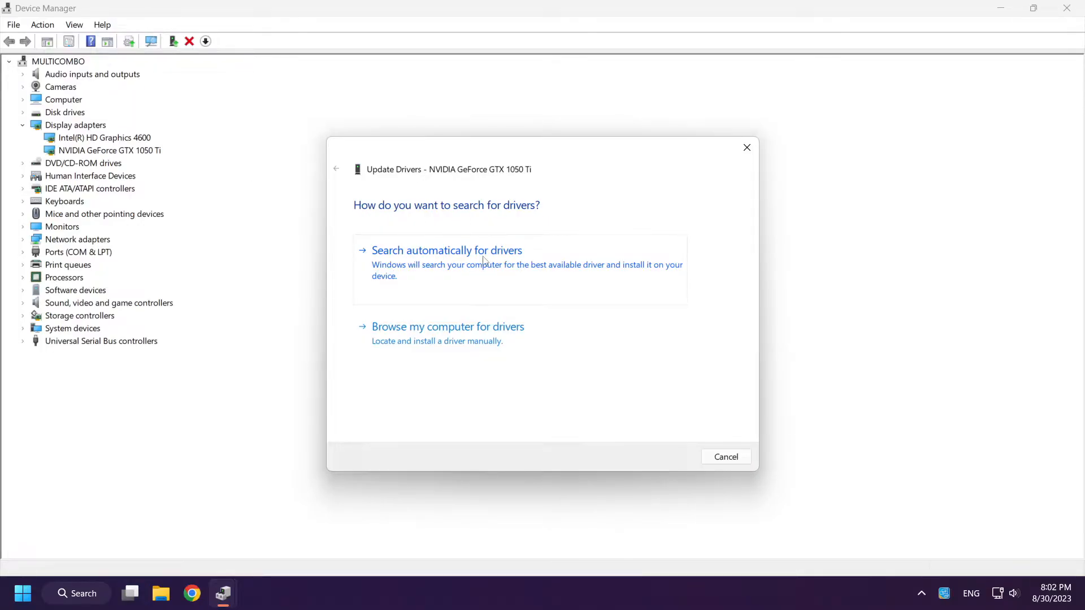
pyautogui.click(446, 250)
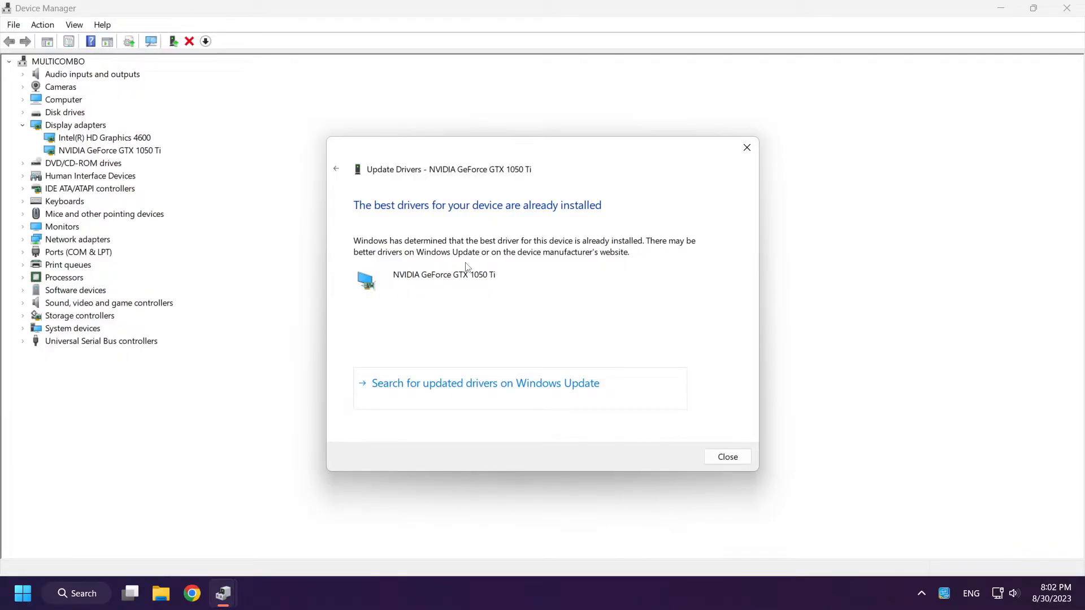
pyautogui.moveTo(580, 272)
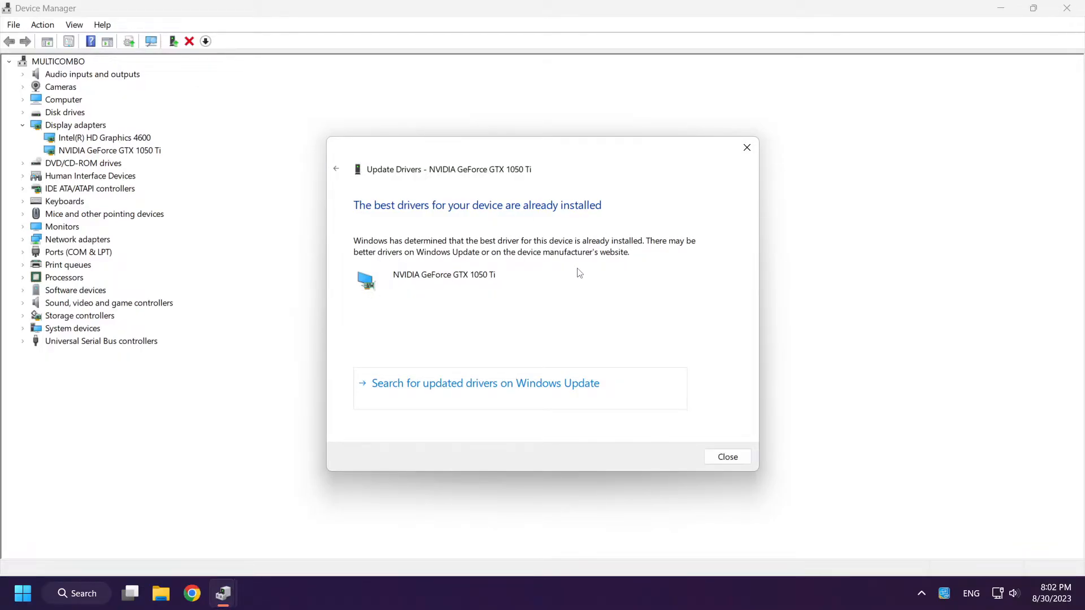
pyautogui.moveTo(728, 456)
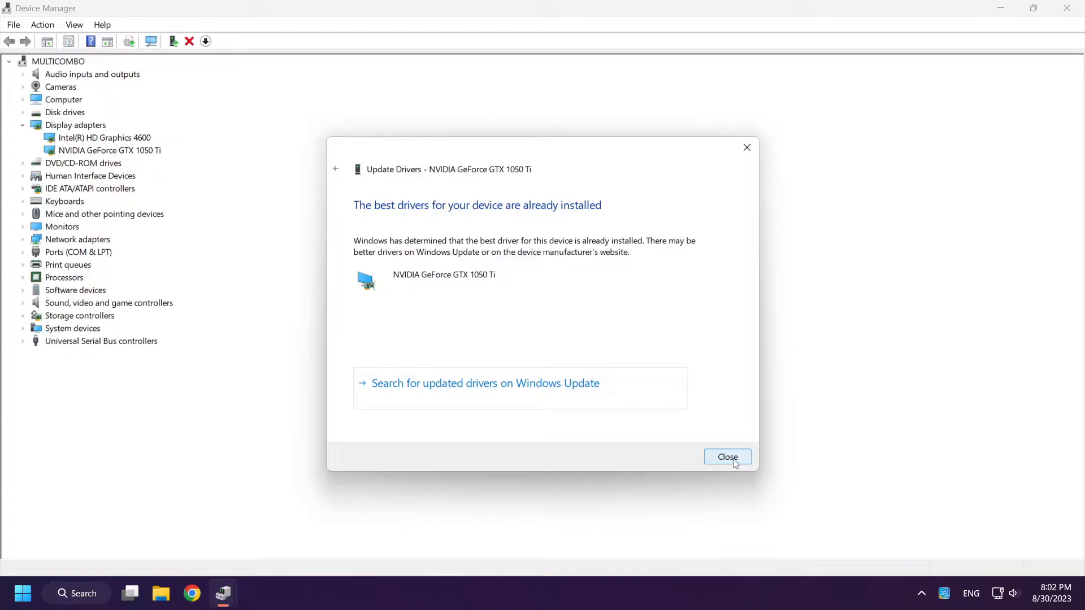
pyautogui.click(727, 457)
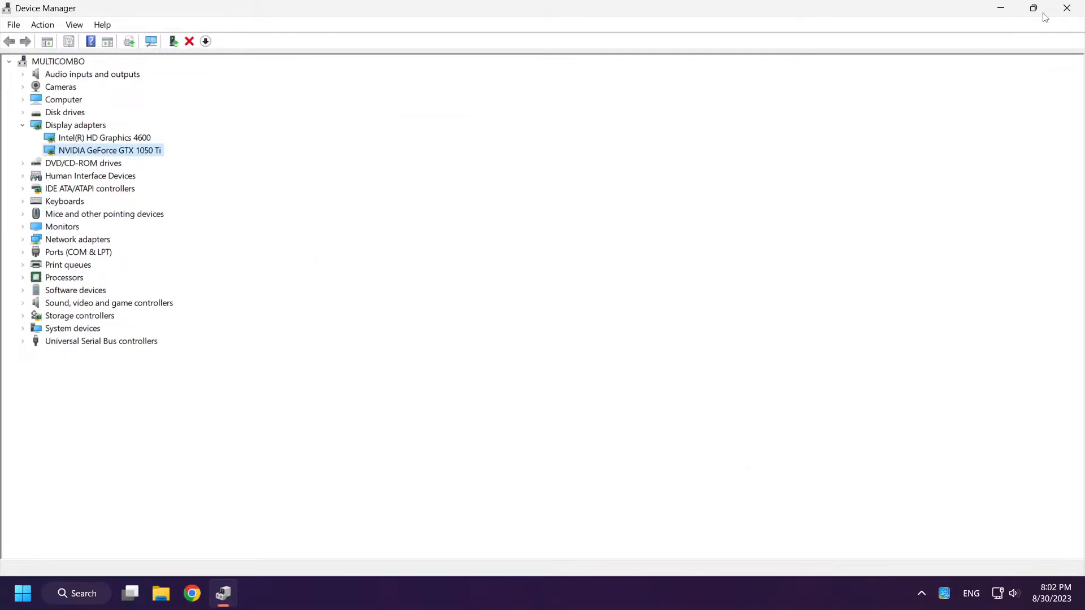
pyautogui.moveTo(1067, 7)
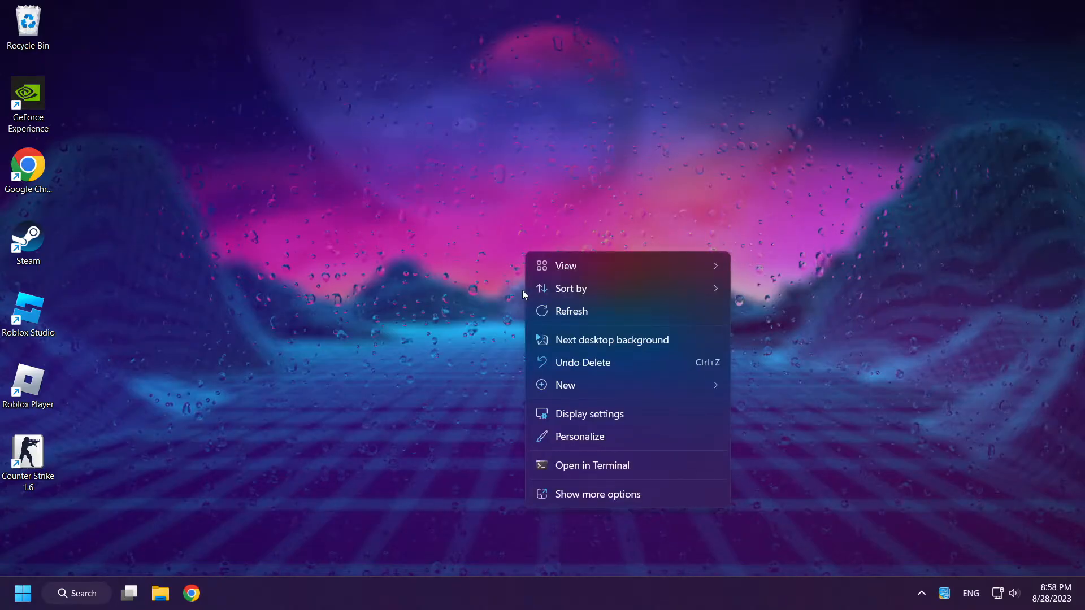
pyautogui.moveTo(628, 418)
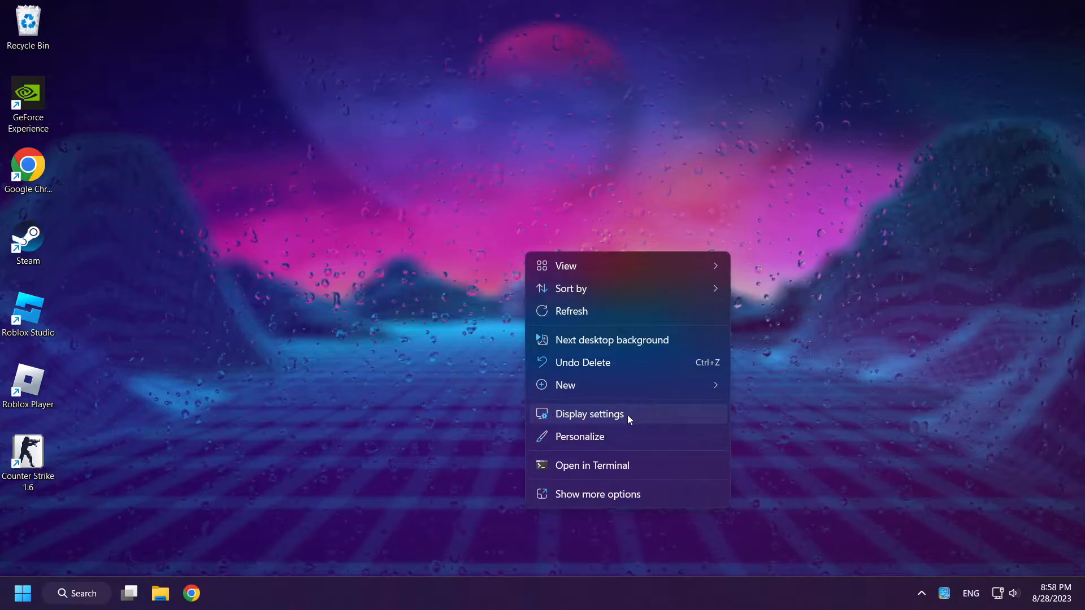
# Check the display resolution in Settings, keeping 1920 × 1080 (Recommended).
pyautogui.click(589, 414)
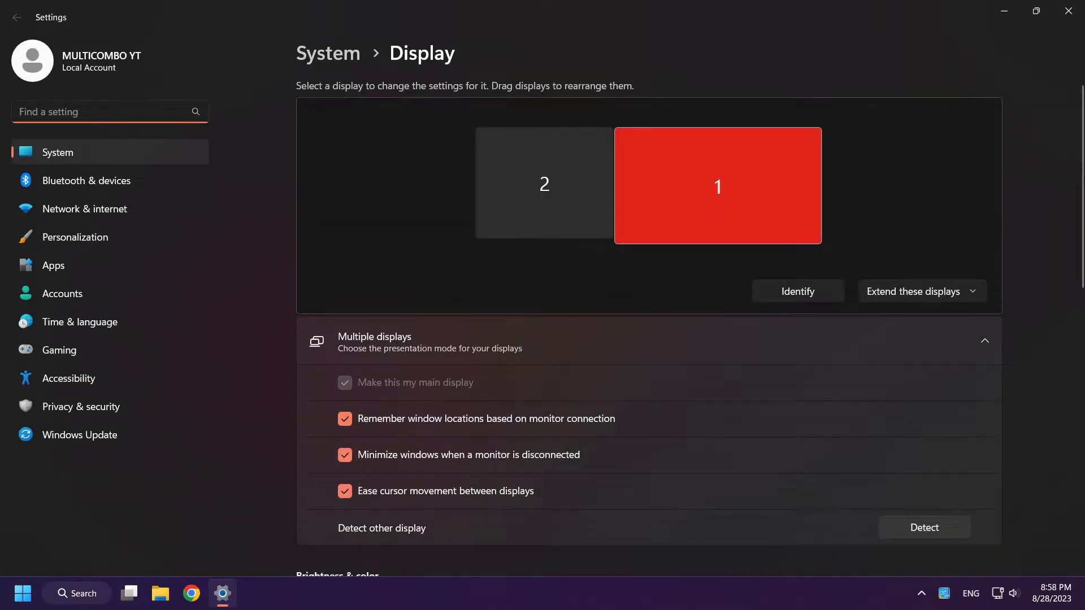
pyautogui.scroll(-3)
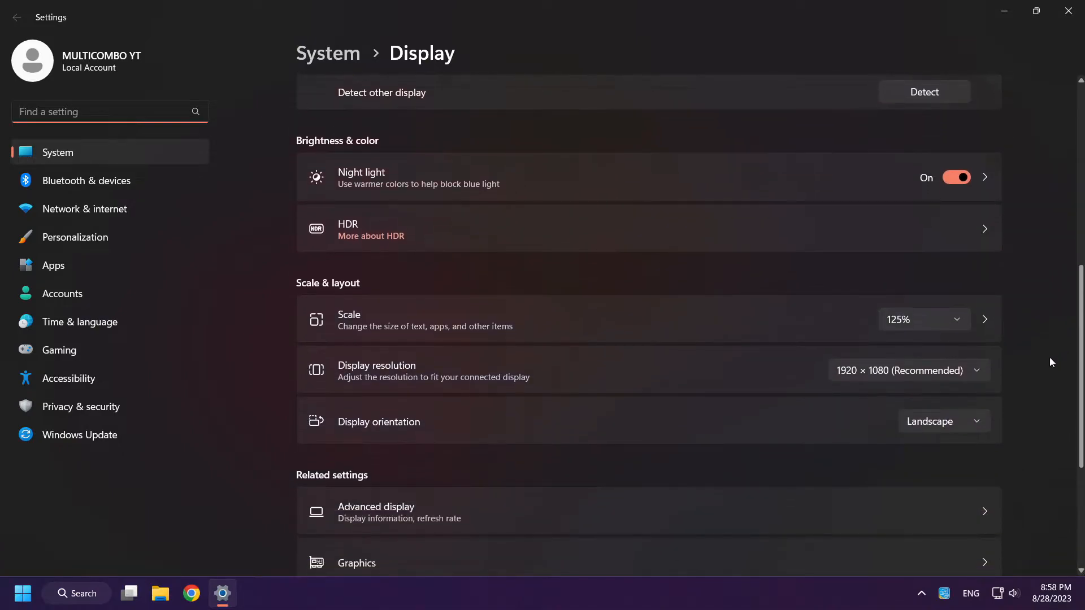
pyautogui.moveTo(888, 378)
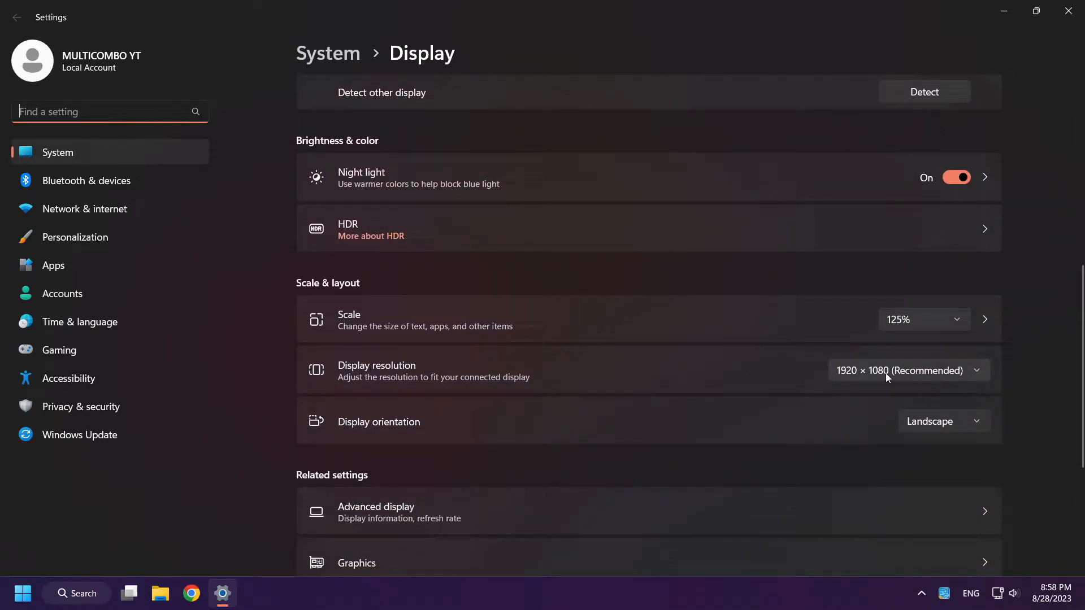
pyautogui.click(909, 370)
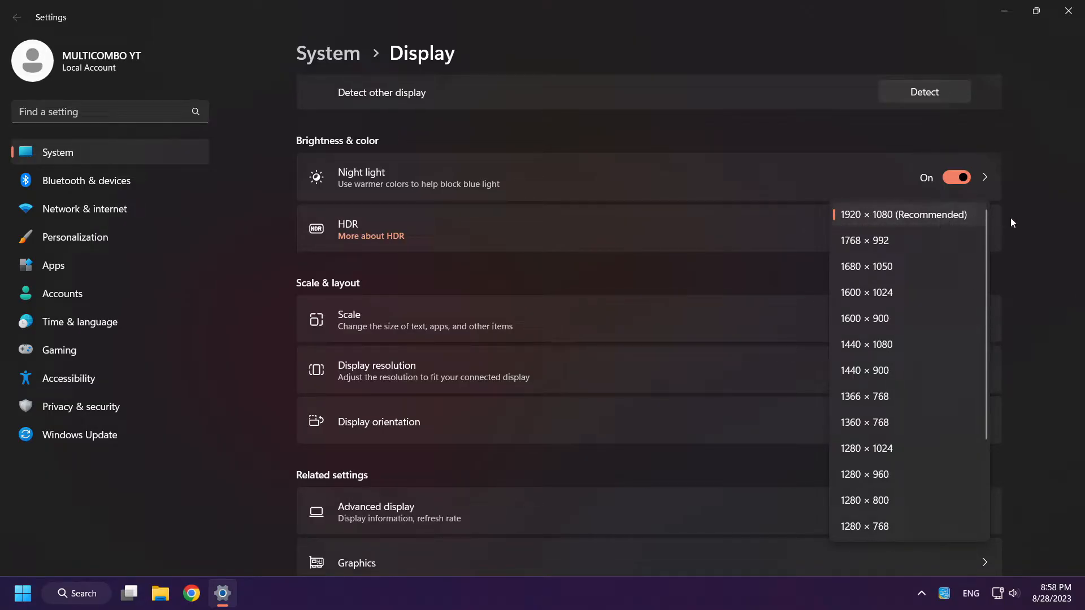
pyautogui.click(903, 215)
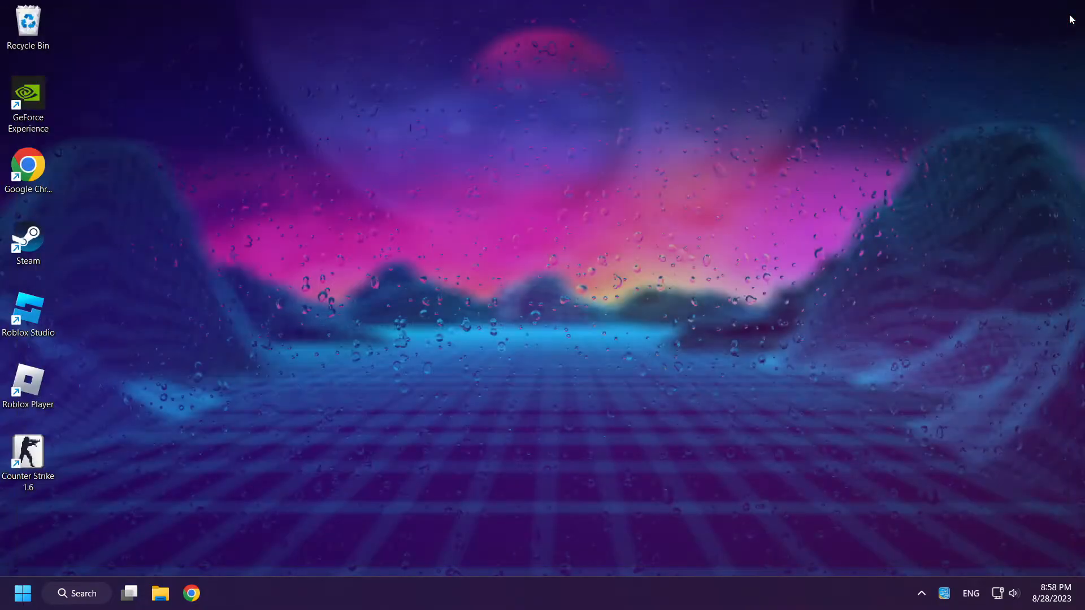
# Search Windows for 'regedit' and launch Registry Editor.
pyautogui.click(77, 593)
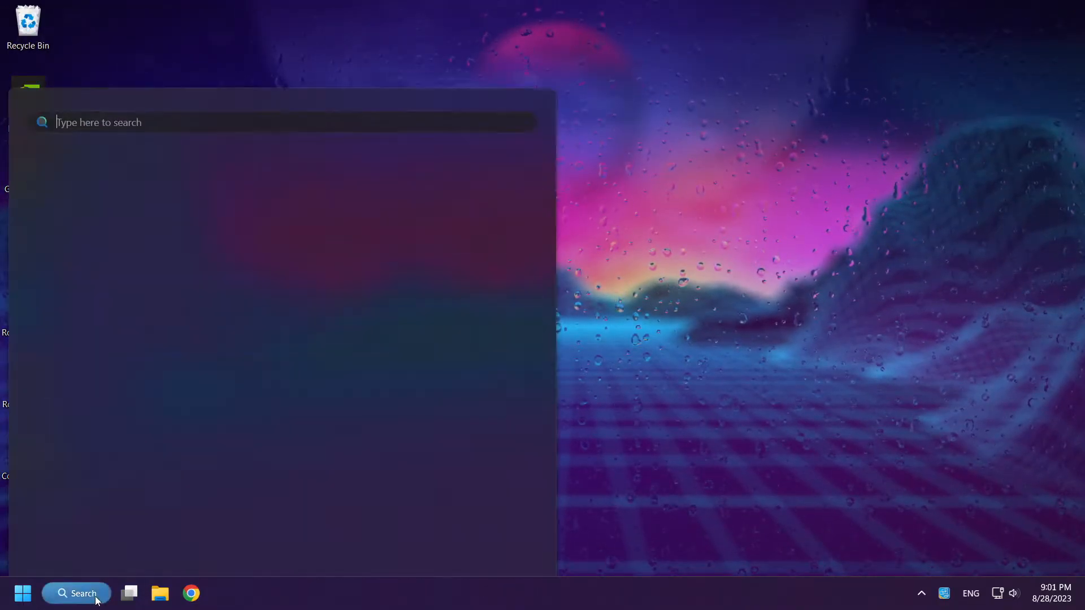
pyautogui.write('r')
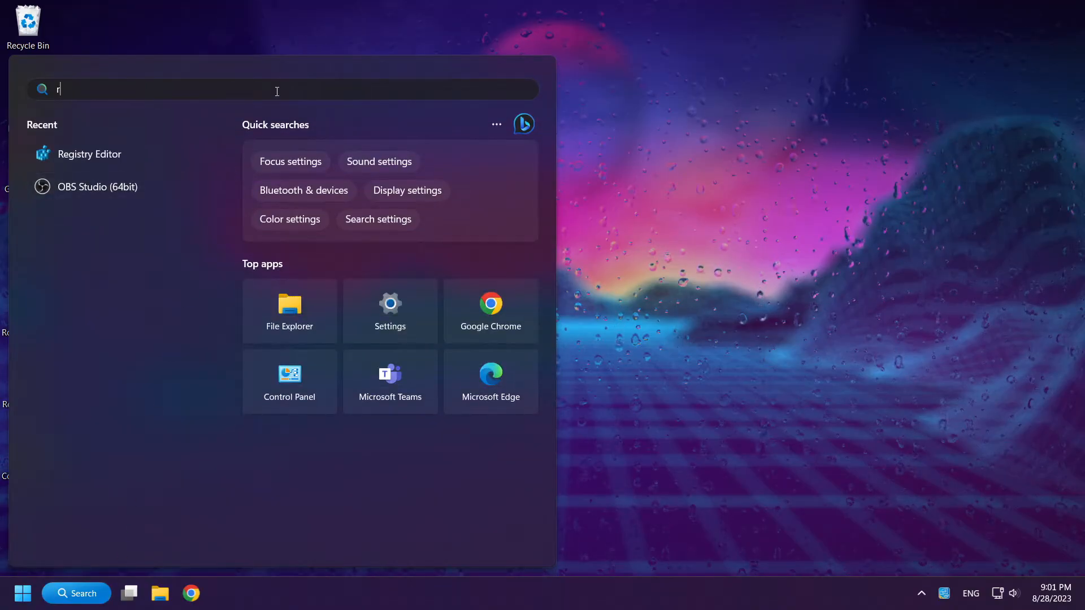
pyautogui.write('egedit')
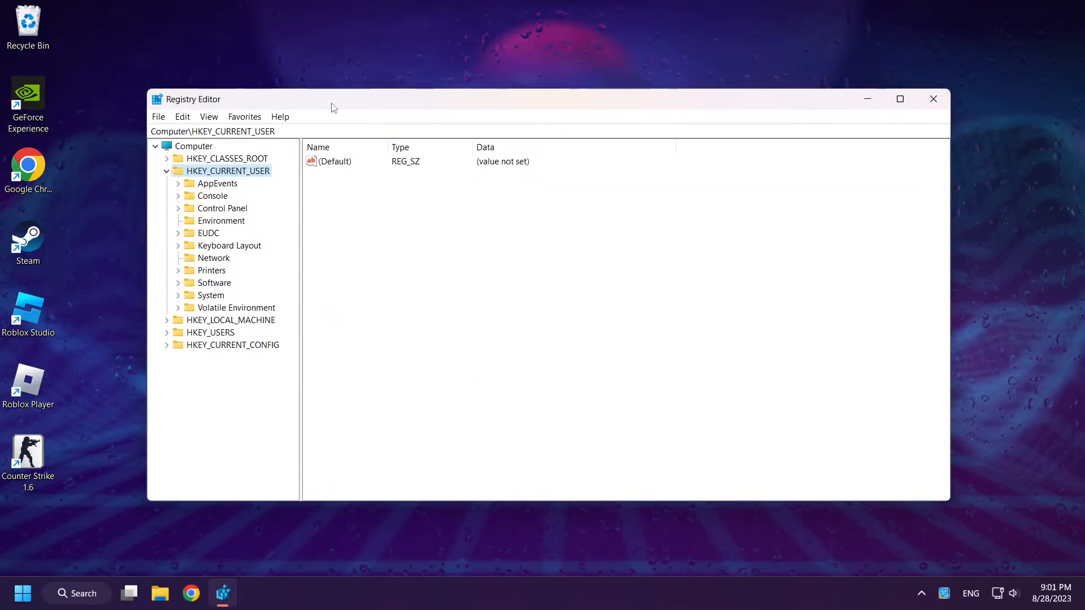
# Navigate to HKEY_CURRENT_USER\Software\Valve\Half-Life\Settings to list the game's screen values.
pyautogui.click(166, 170)
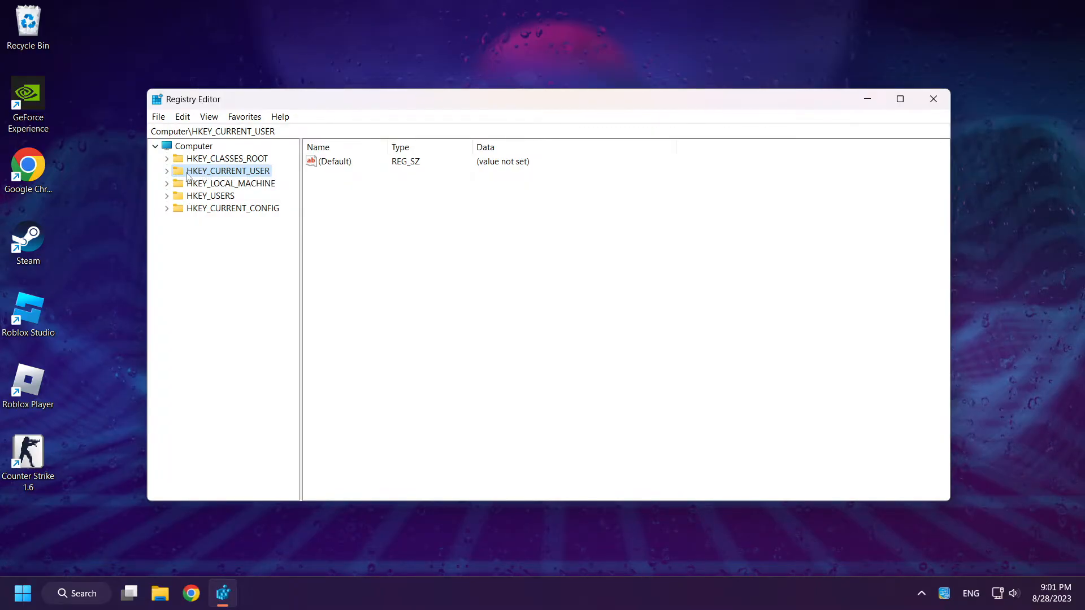
pyautogui.click(167, 170)
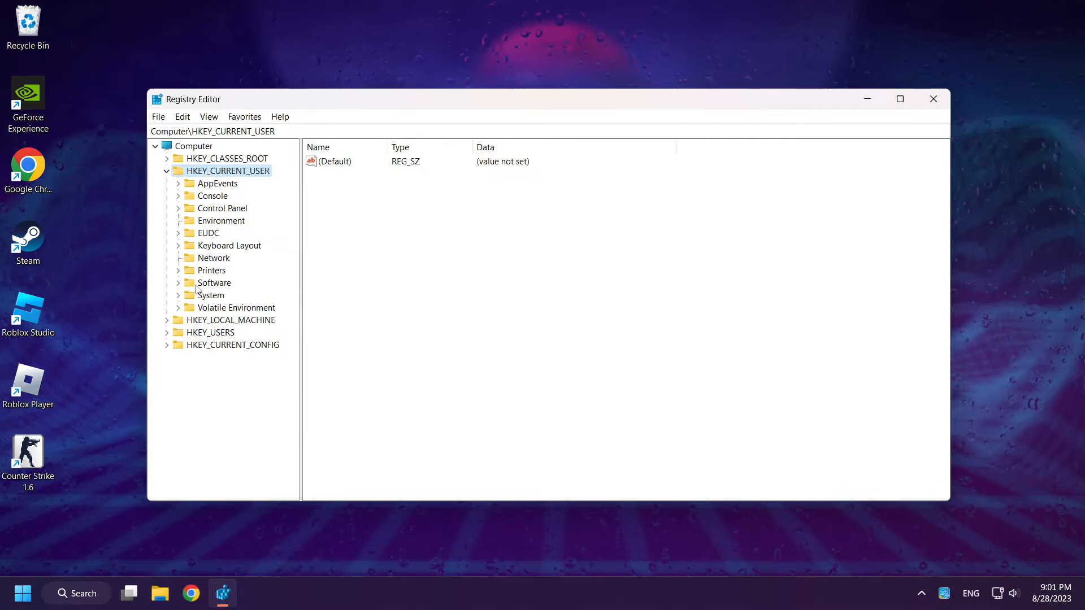
pyautogui.click(178, 282)
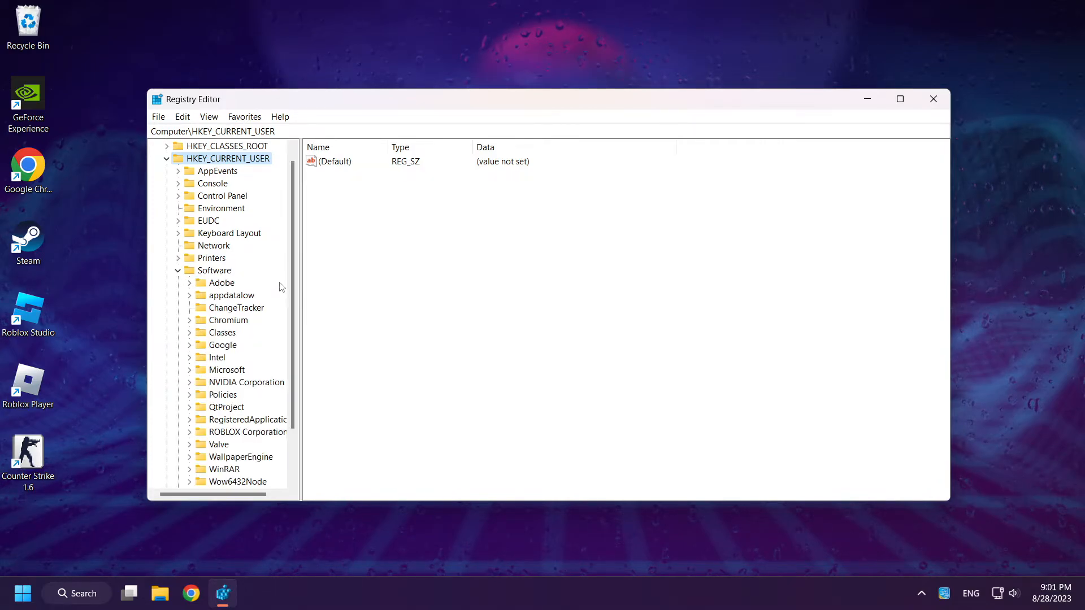
pyautogui.scroll(-3)
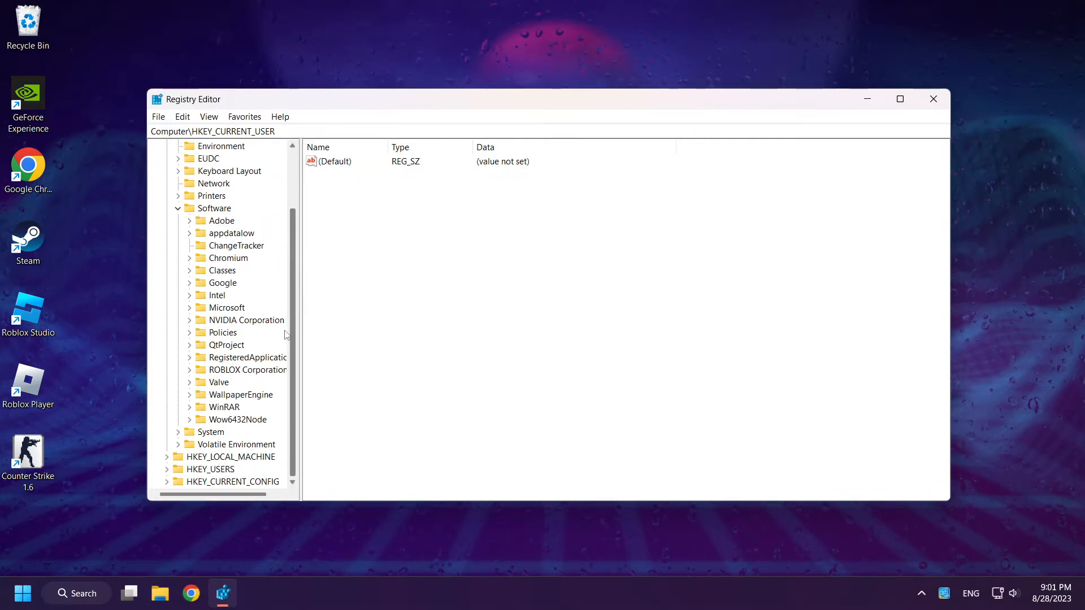
pyautogui.click(190, 382)
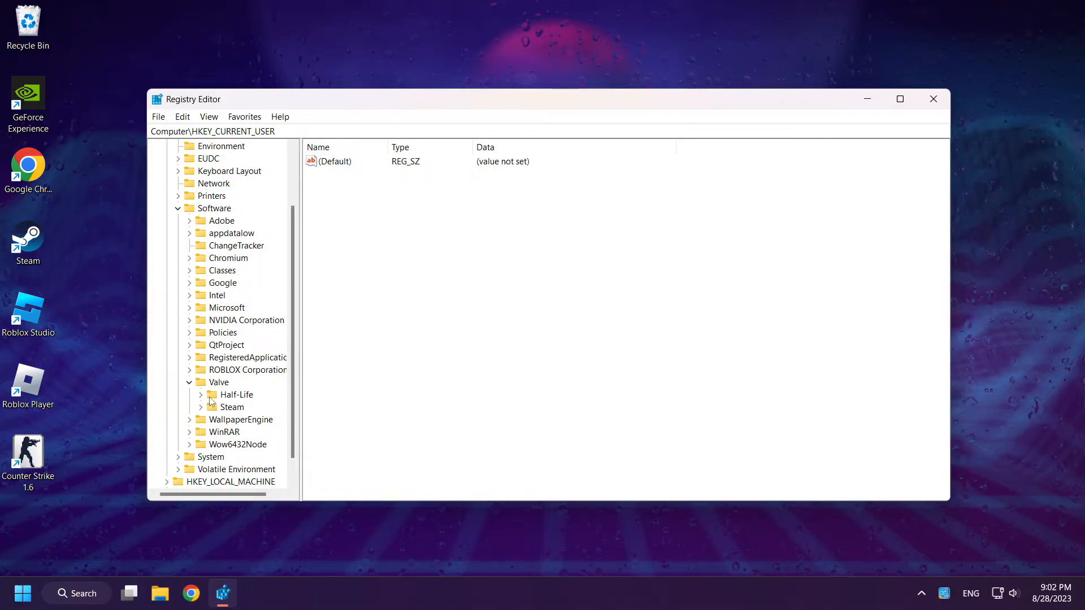
pyautogui.click(202, 394)
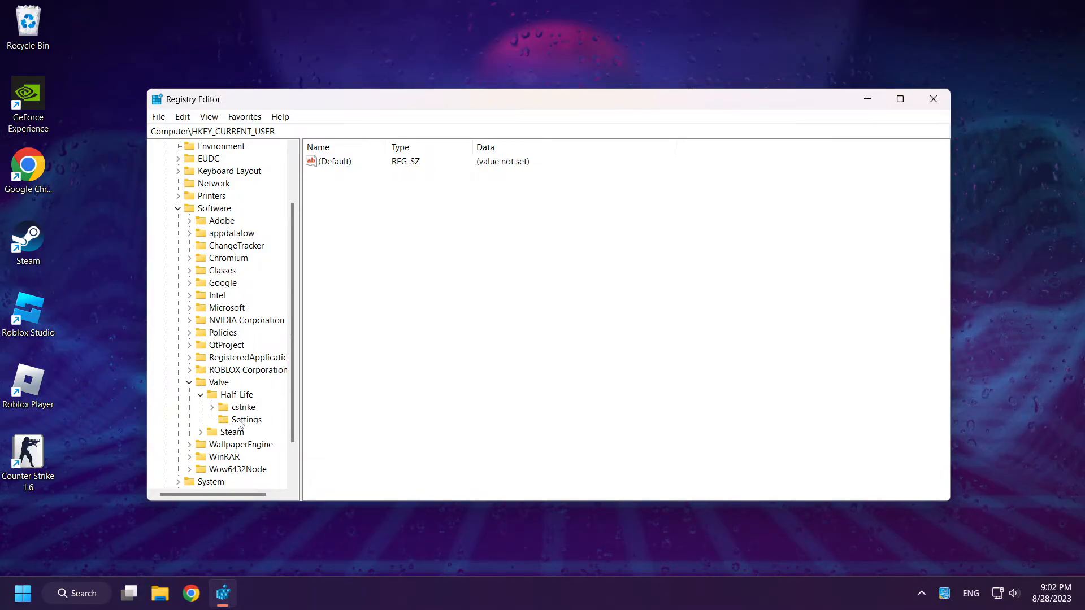
pyautogui.click(245, 419)
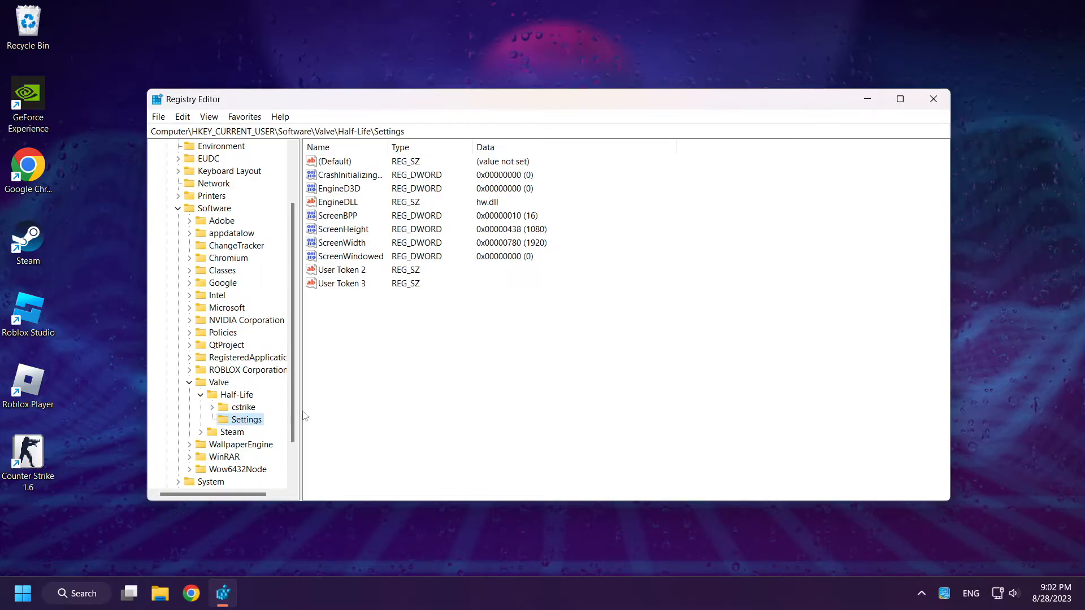
# Modify ScreenWidth to the decimal value 1920.
pyautogui.click(342, 242)
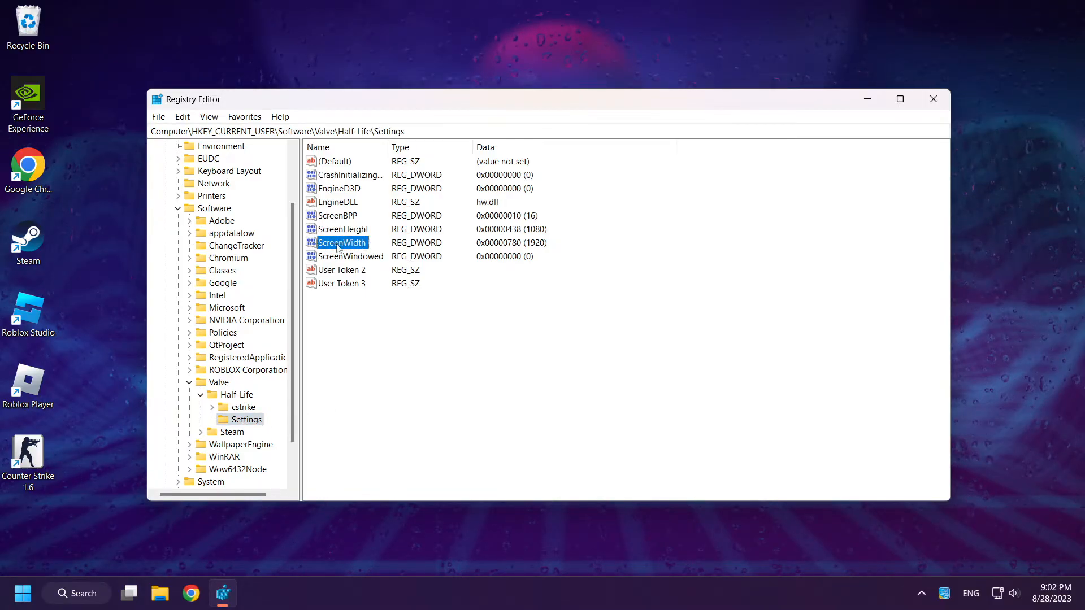
pyautogui.rightClick(343, 242)
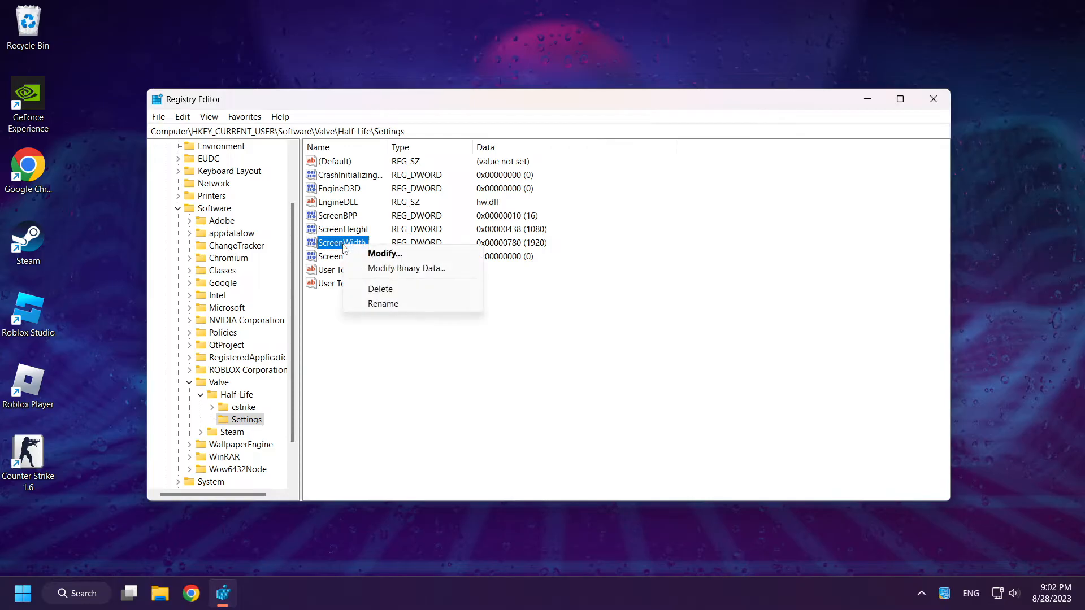
pyautogui.click(384, 253)
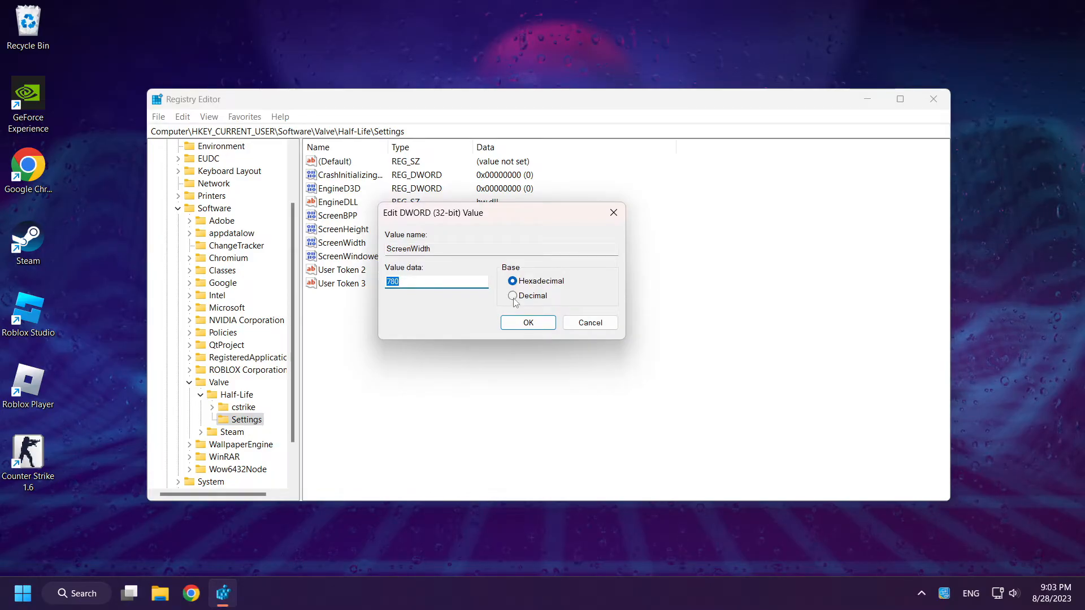
pyautogui.click(512, 296)
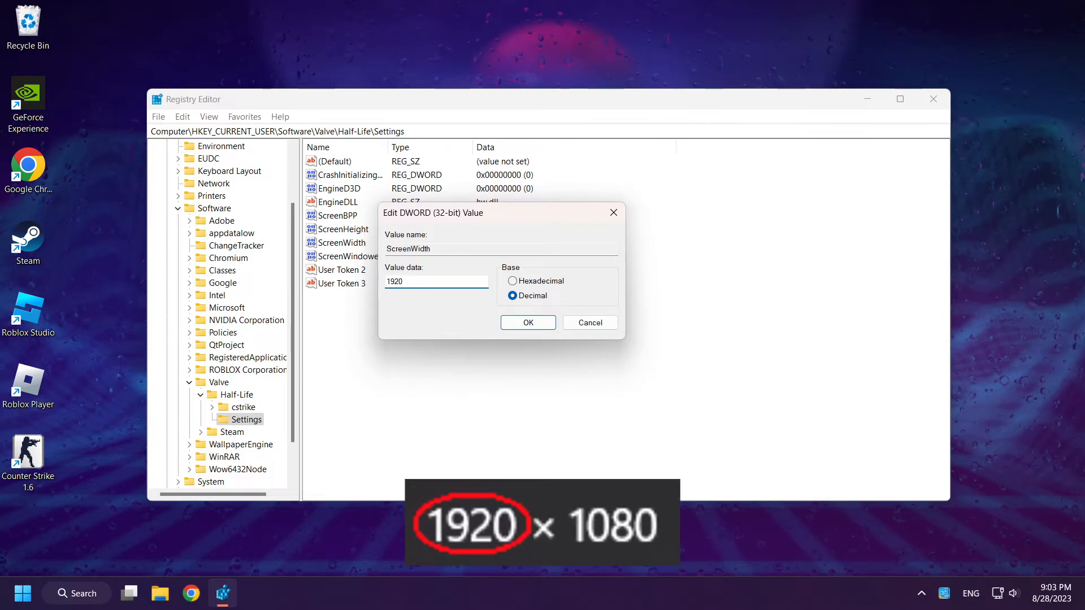
pyautogui.moveTo(429, 301)
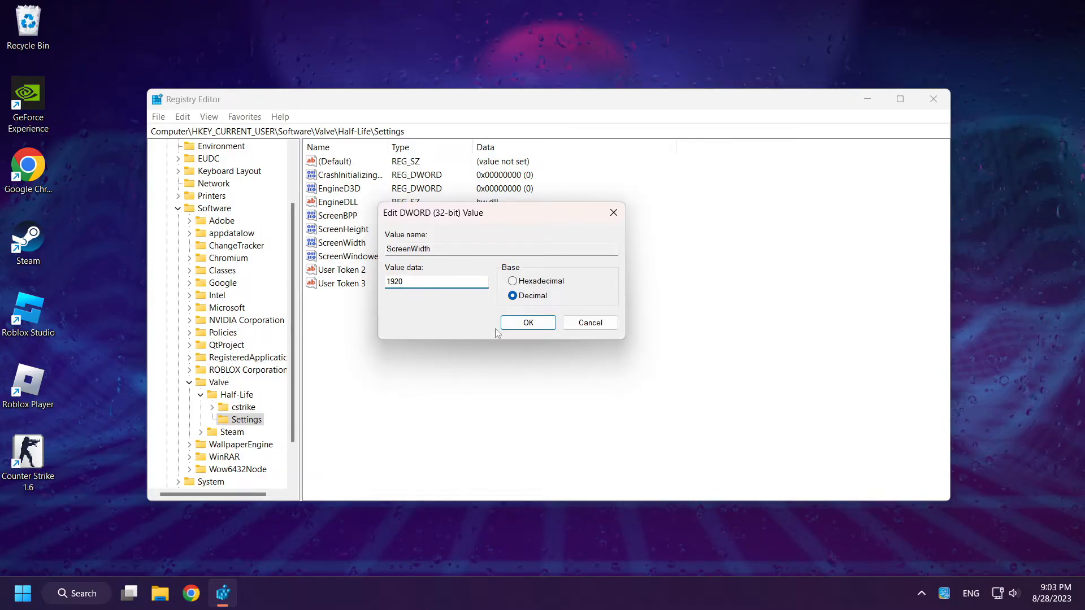
pyautogui.click(528, 323)
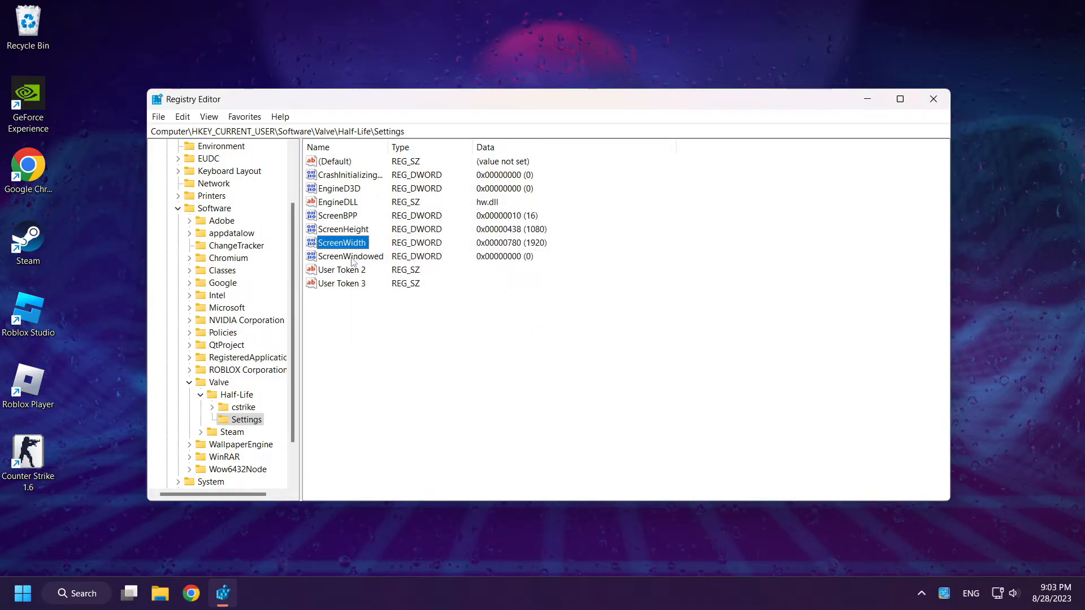
# Modify ScreenHeight to the decimal value 1080.
pyautogui.click(343, 229)
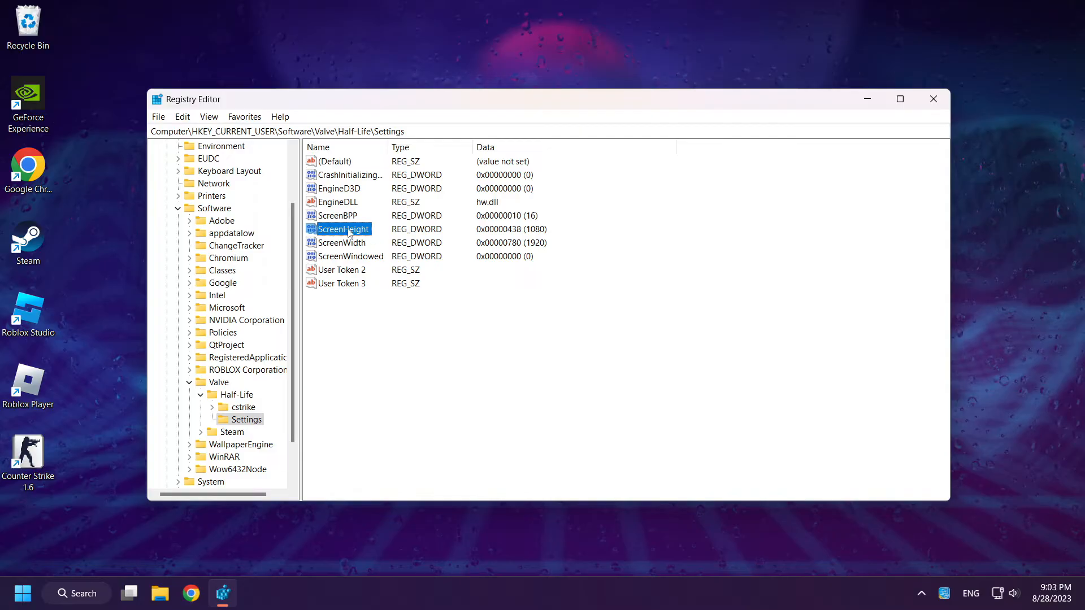
pyautogui.rightClick(343, 228)
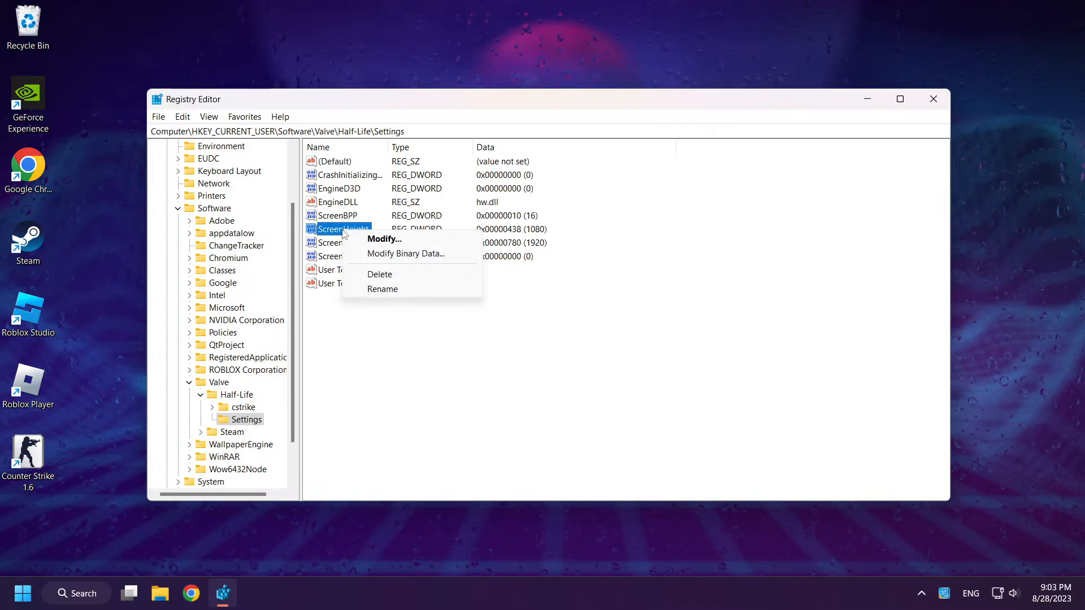
pyautogui.click(384, 239)
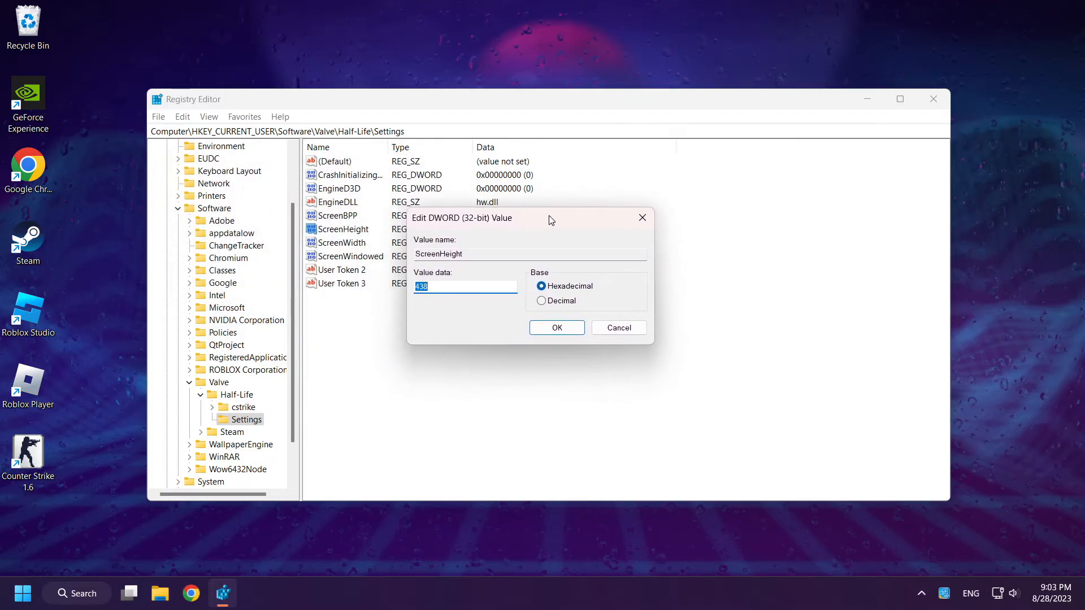
pyautogui.click(540, 300)
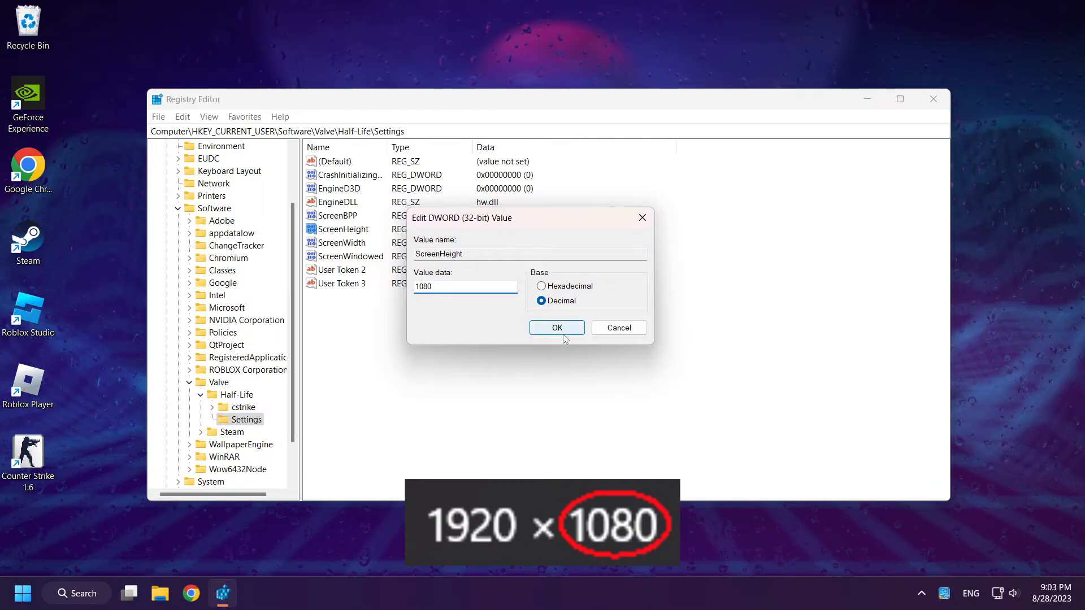
pyautogui.click(556, 328)
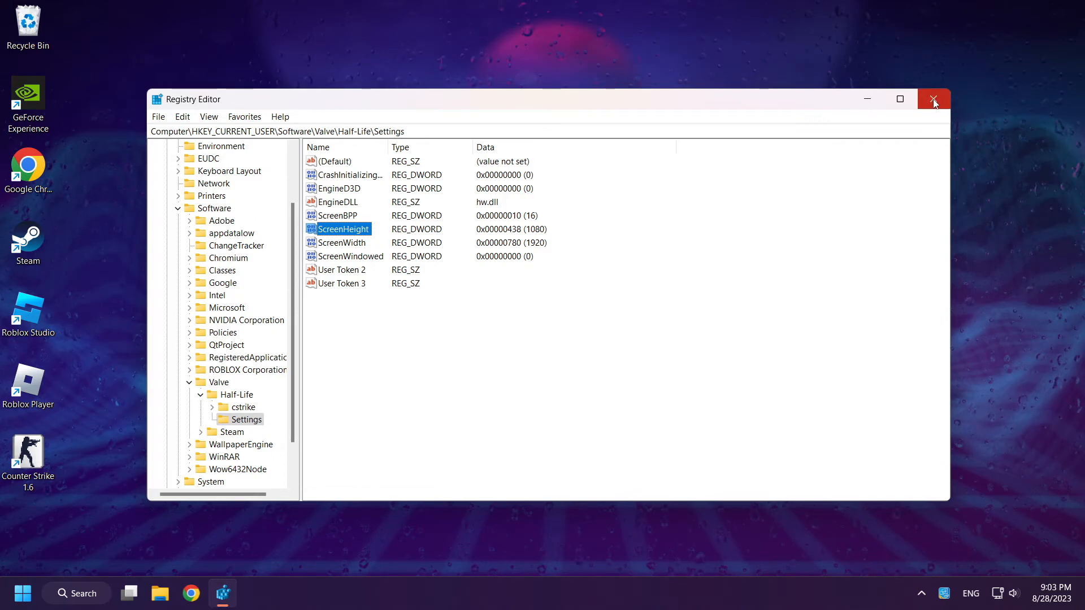
# Close Registry Editor, launch Counter-Strike 1.6 from its desktop shortcut and bring up Options.
pyautogui.click(933, 99)
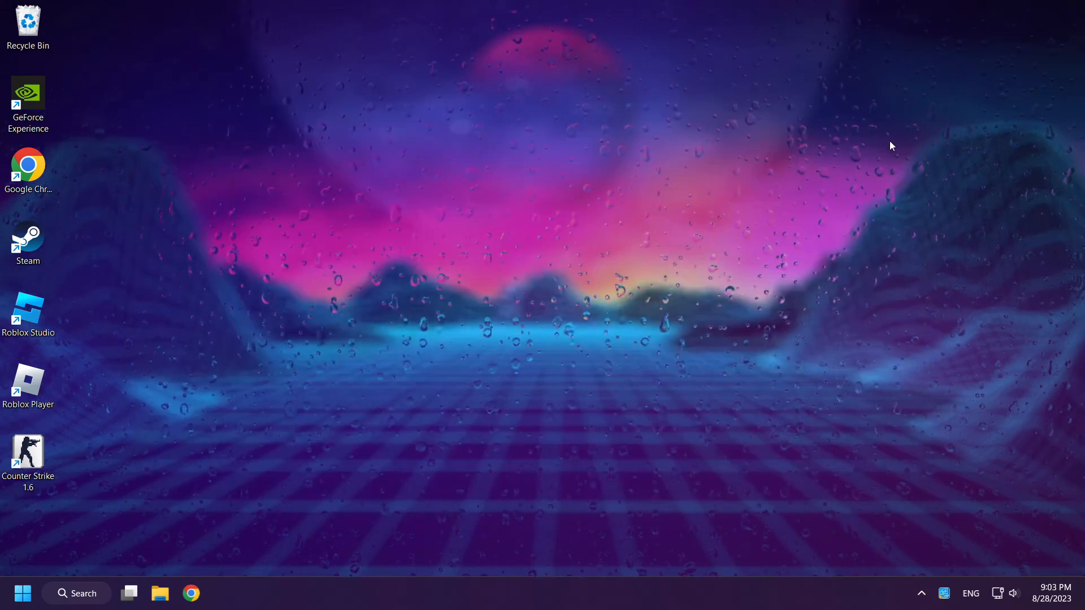
pyautogui.click(28, 452)
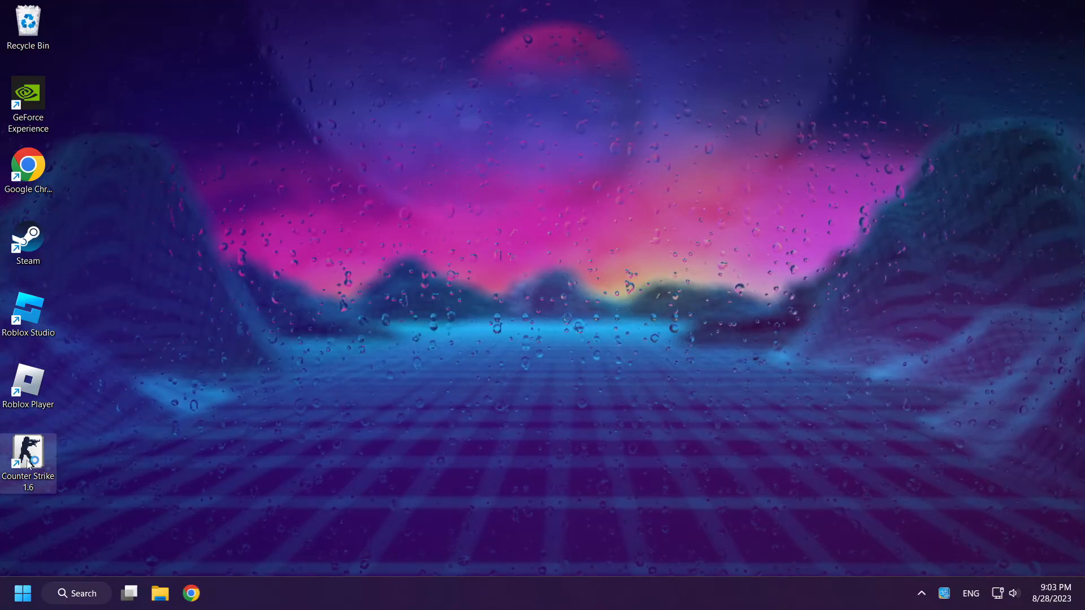
pyautogui.doubleClick(27, 453)
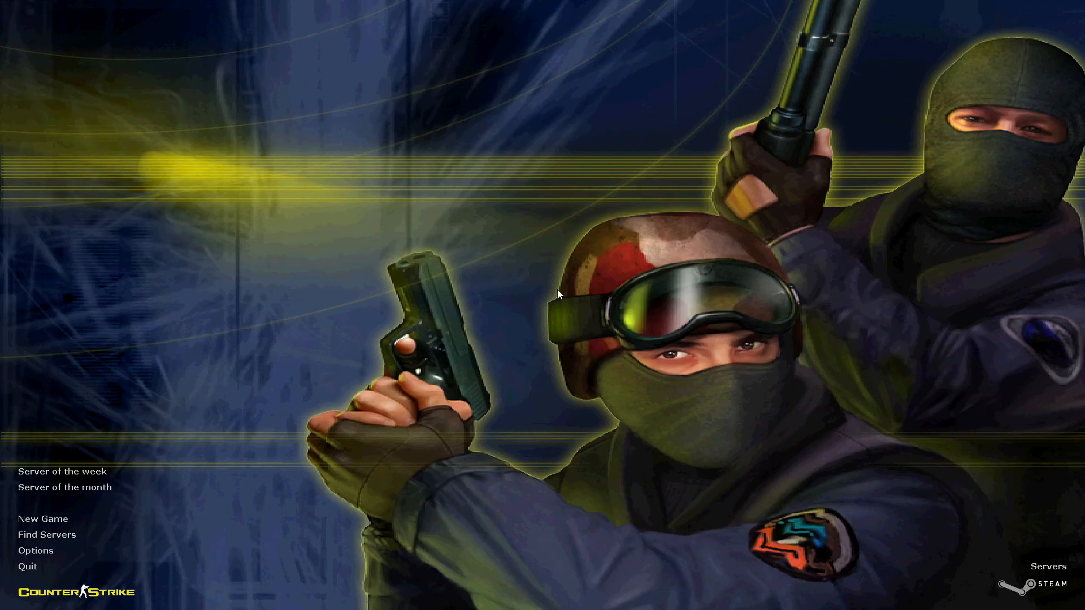
pyautogui.moveTo(581, 312)
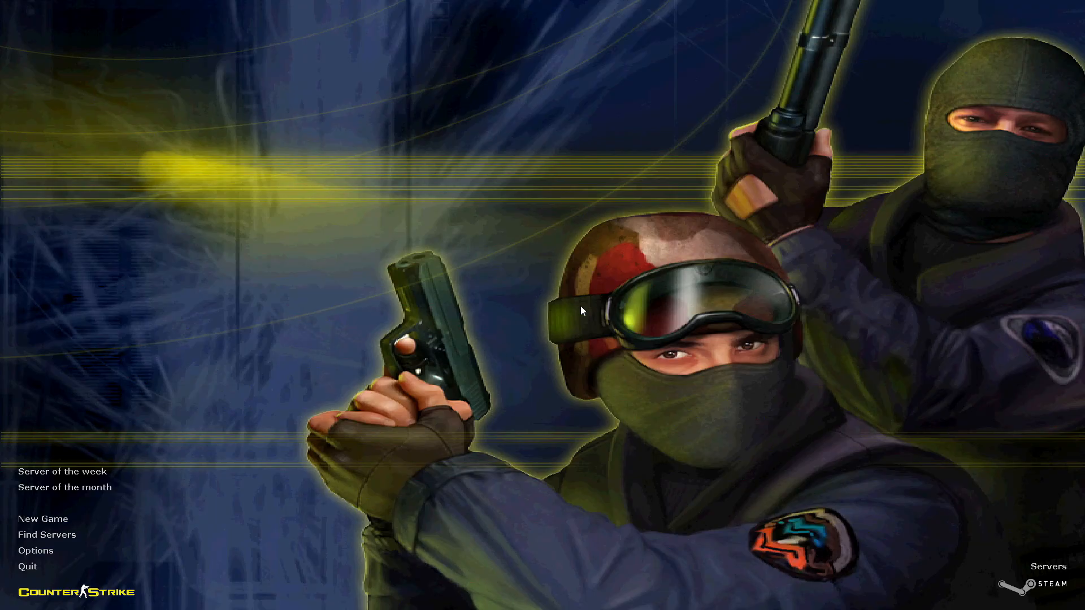
pyautogui.click(35, 551)
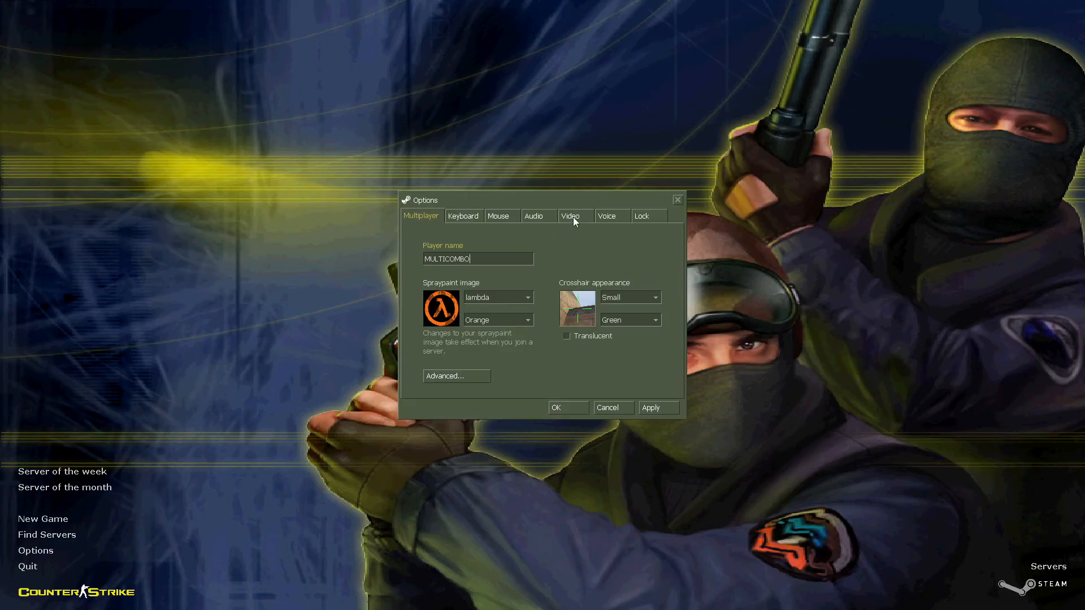